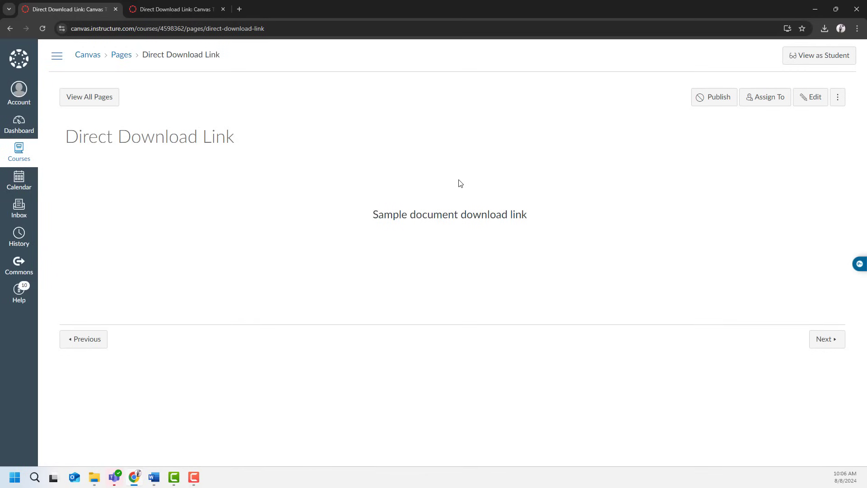
{"action": "mouse_move", "coordinate": [808, 108]}
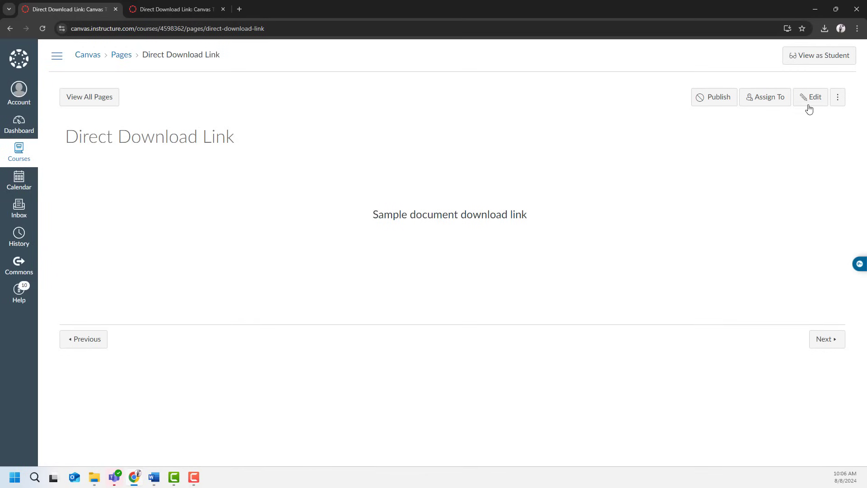
Link the selected text to the course file sample_document.docx via Course Documents.
{"action": "left_click", "coordinate": [810, 97]}
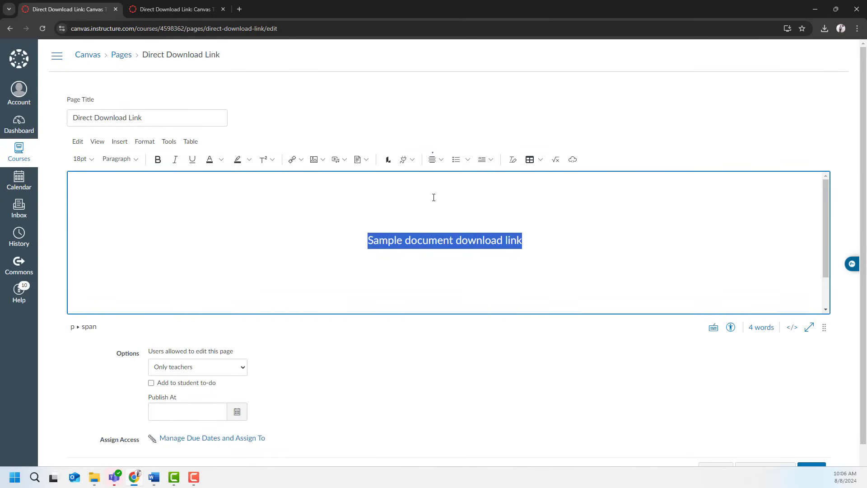
{"action": "mouse_move", "coordinate": [368, 173]}
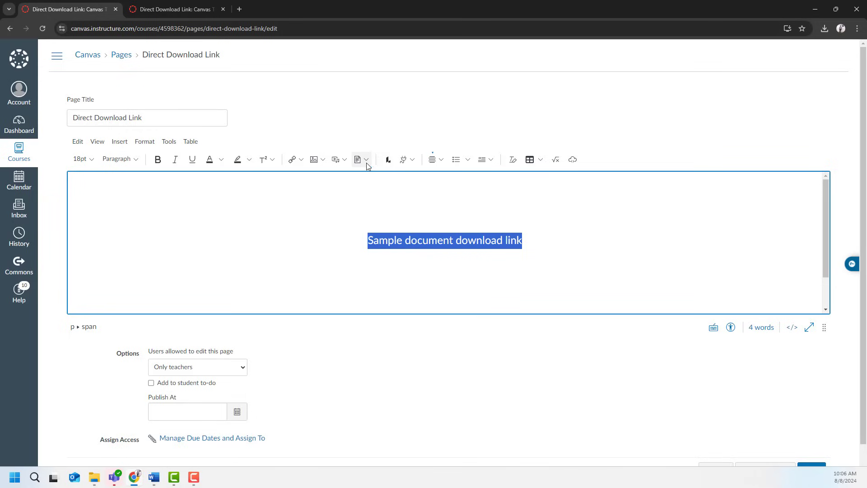
{"action": "left_click", "coordinate": [357, 159]}
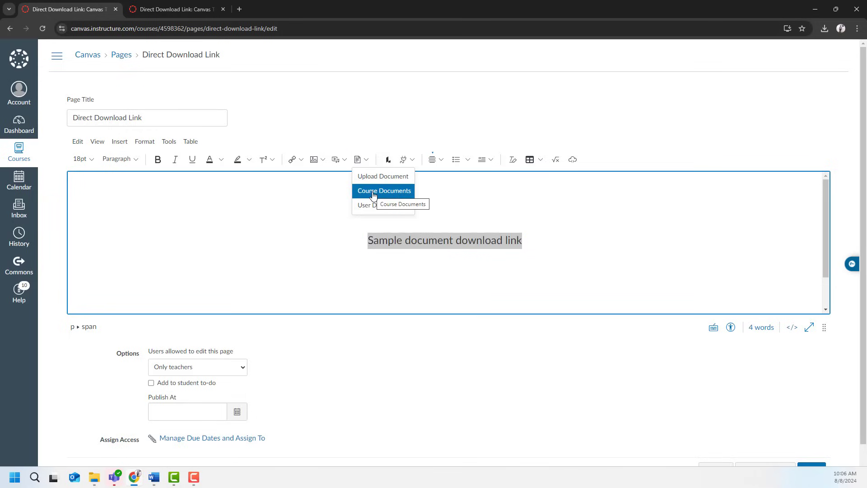
{"action": "left_click", "coordinate": [384, 190]}
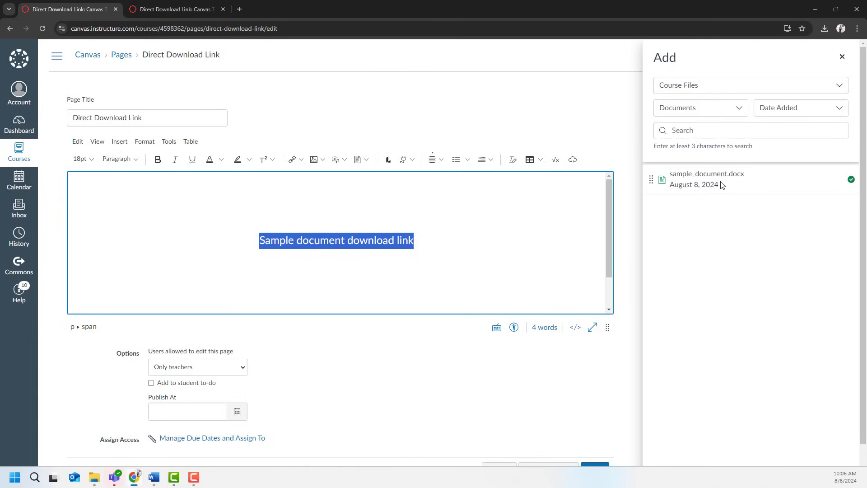
{"action": "left_click", "coordinate": [706, 173]}
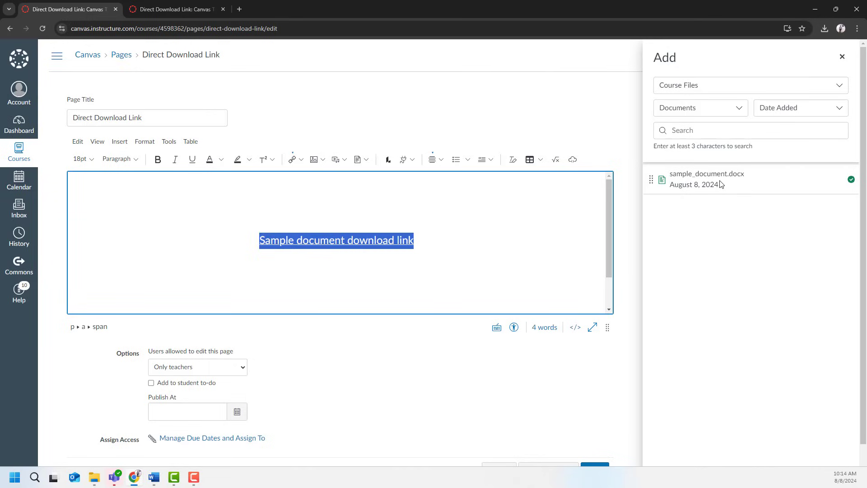
{"action": "mouse_move", "coordinate": [633, 368]}
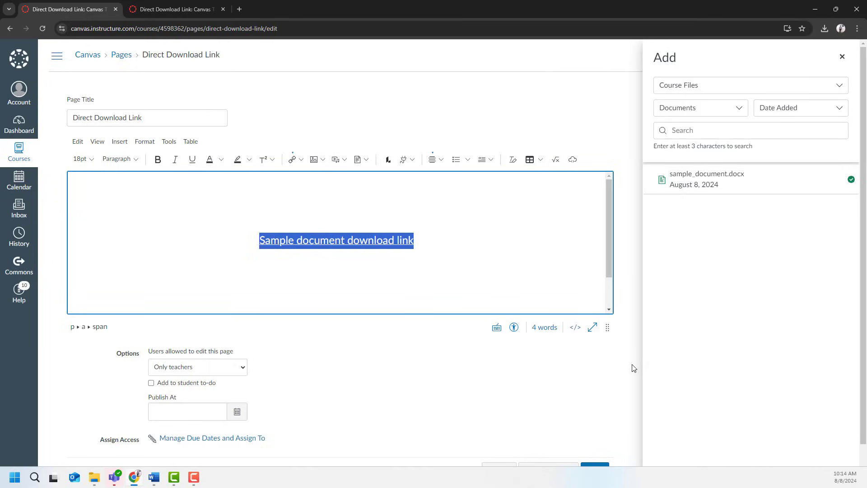
Save the Direct Download Link page with the new document link.
{"action": "left_click", "coordinate": [595, 430]}
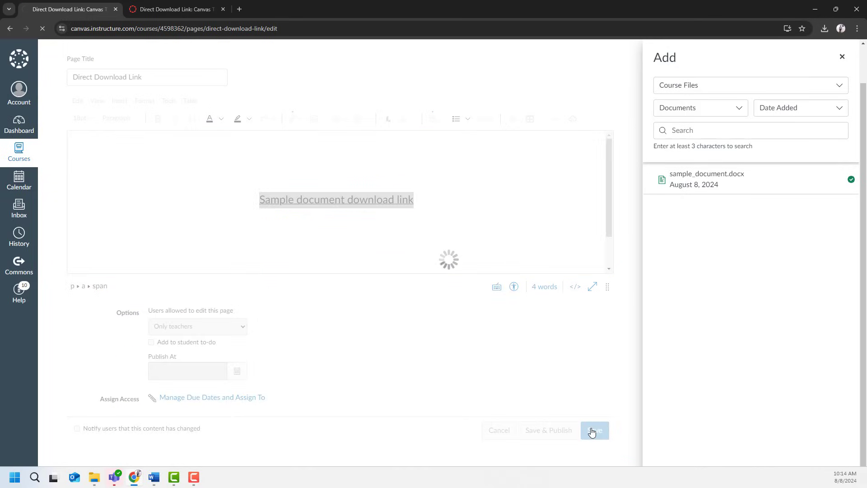
{"action": "left_click", "coordinate": [594, 431]}
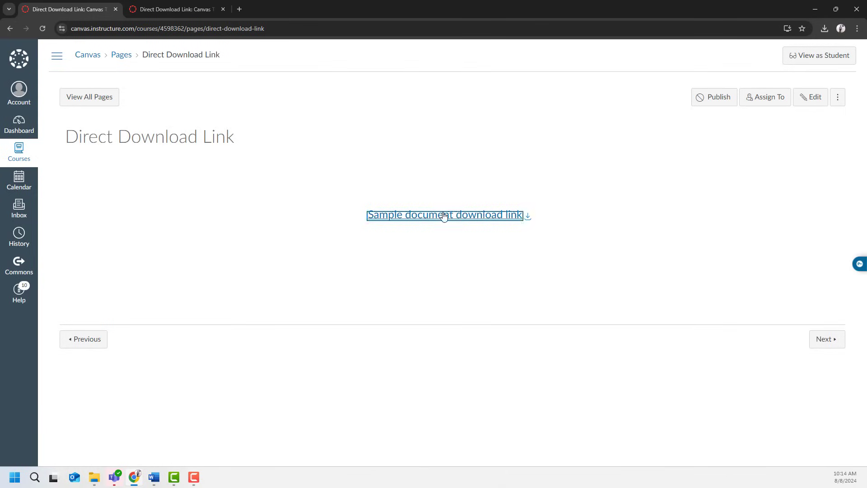
Follow the page link to the sample_document.docx preview and download a copy.
{"action": "left_click", "coordinate": [444, 215]}
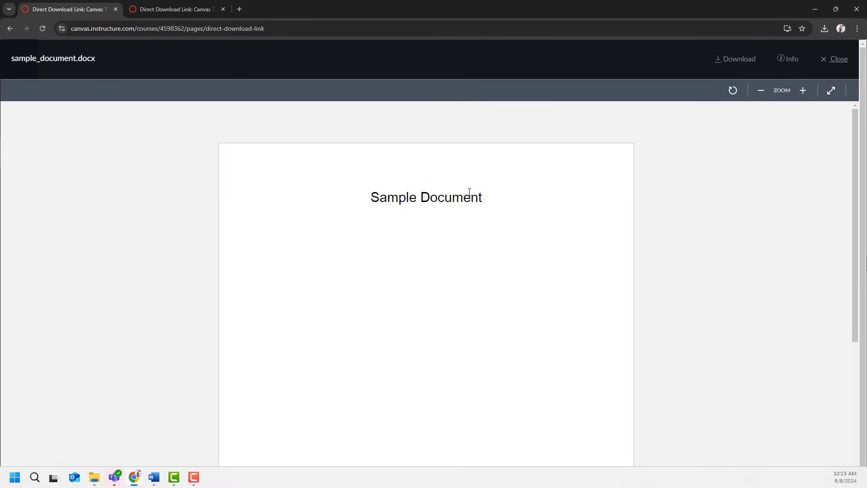
{"action": "mouse_move", "coordinate": [744, 65]}
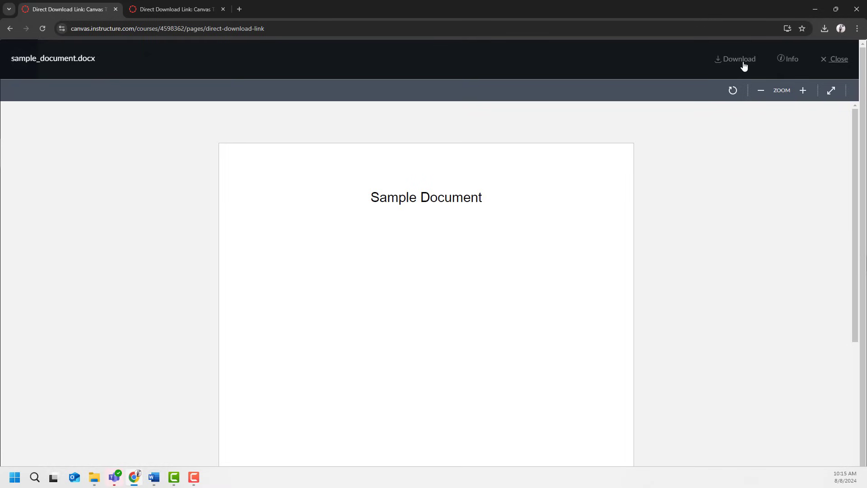
{"action": "left_click", "coordinate": [738, 59]}
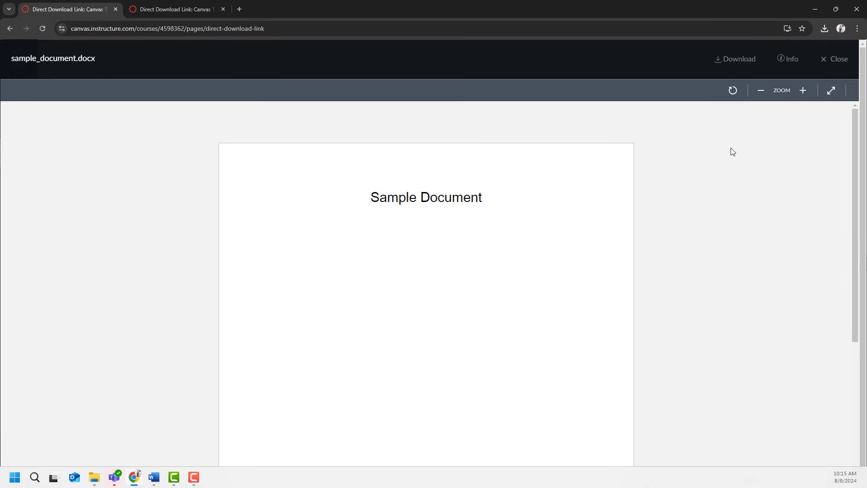
{"action": "mouse_move", "coordinate": [729, 151]}
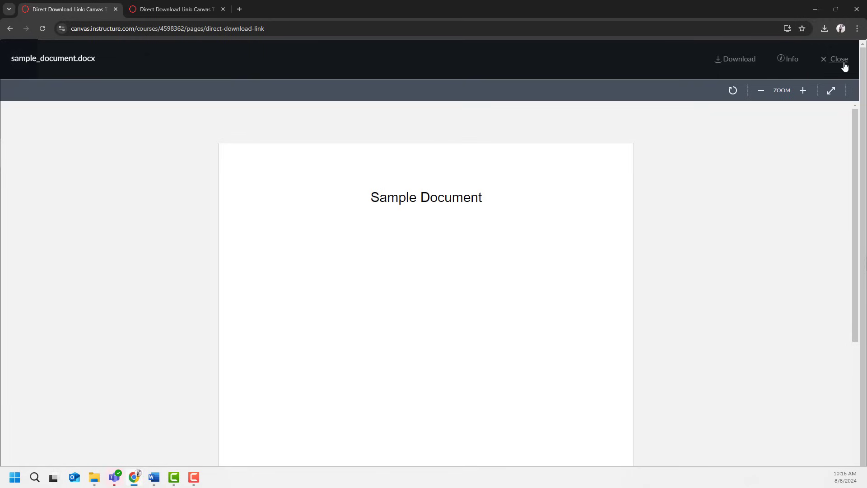
On the second Direct Download Link page, download the docx straight from its link.
{"action": "left_click", "coordinate": [837, 59]}
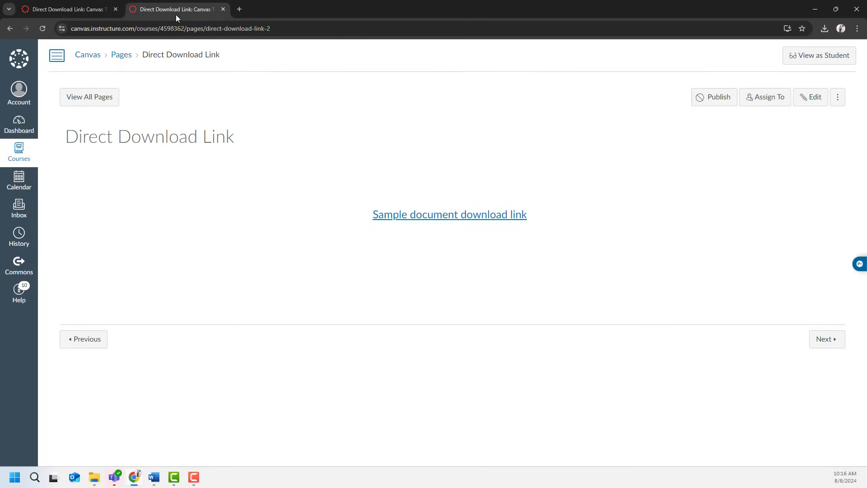
{"action": "mouse_move", "coordinate": [402, 190]}
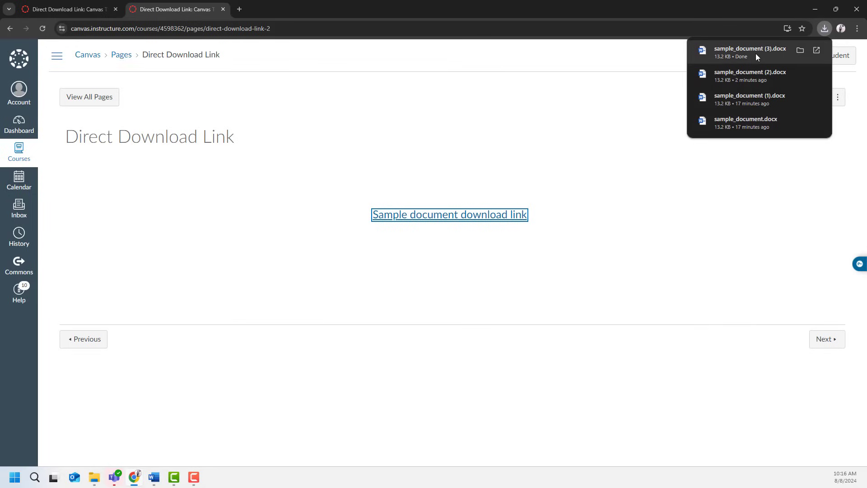
{"action": "mouse_move", "coordinate": [585, 123]}
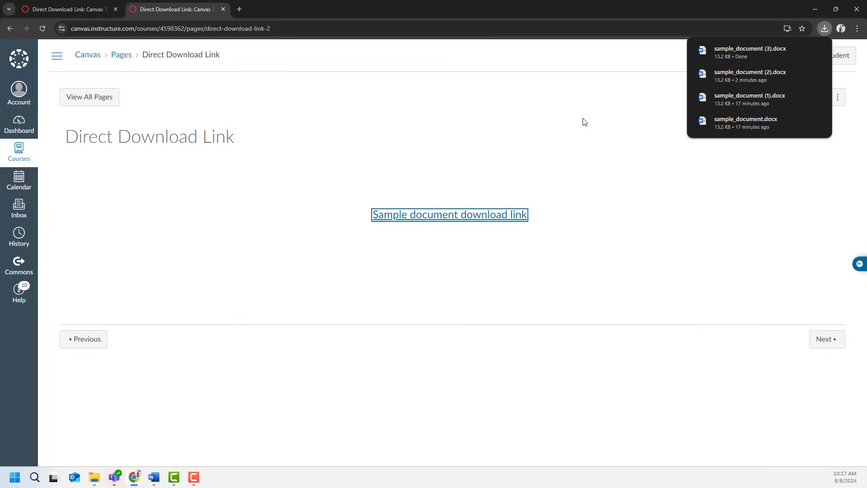
{"action": "left_click", "coordinate": [584, 123]}
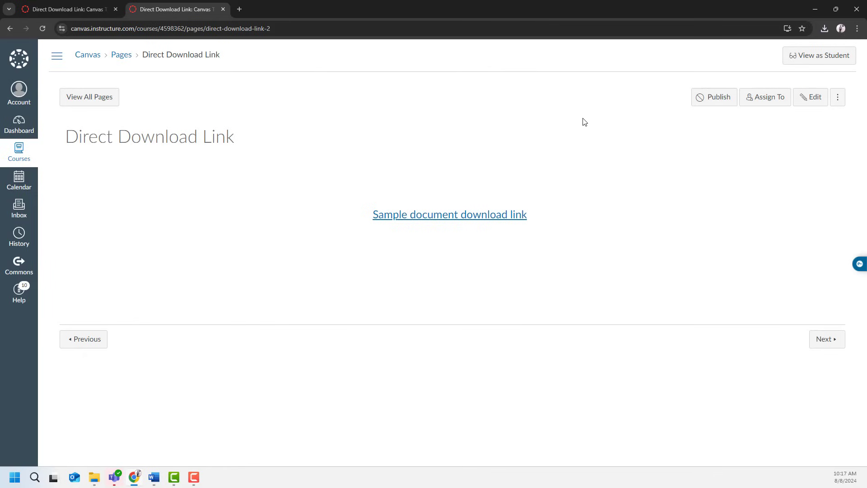
{"action": "mouse_move", "coordinate": [823, 114]}
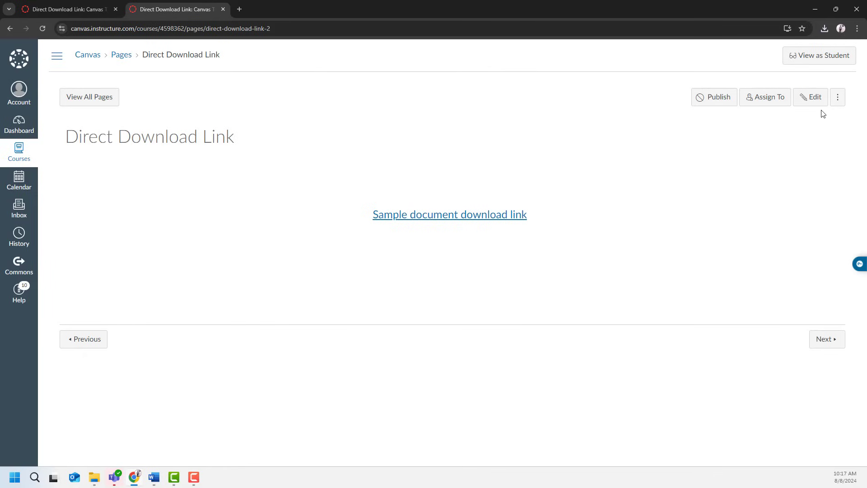
Edit the second page, remove its text link and save it.
{"action": "left_click", "coordinate": [810, 97]}
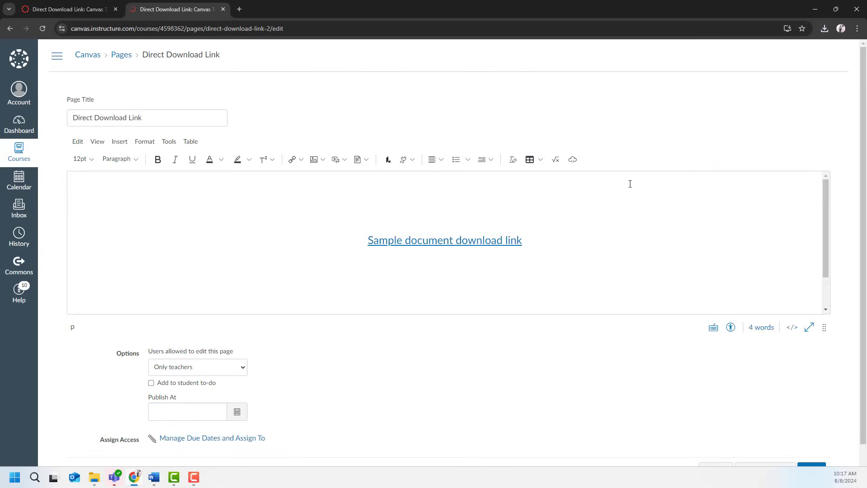
{"action": "left_click", "coordinate": [444, 240]}
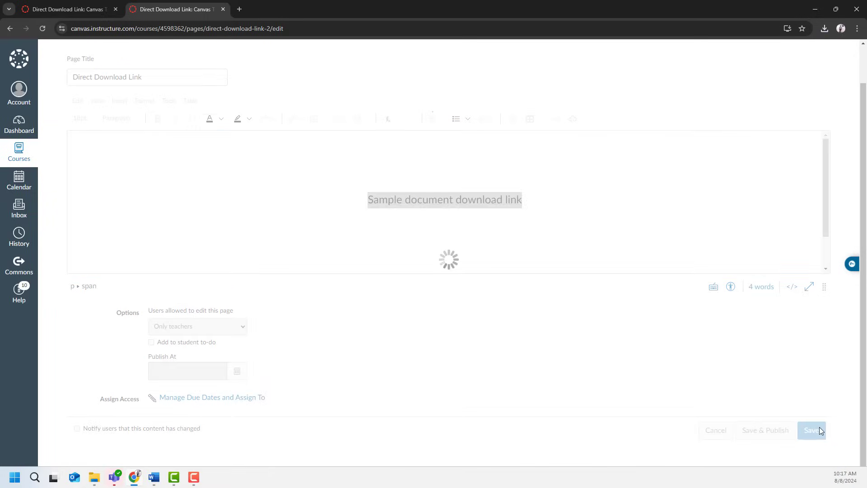
{"action": "left_click", "coordinate": [810, 429]}
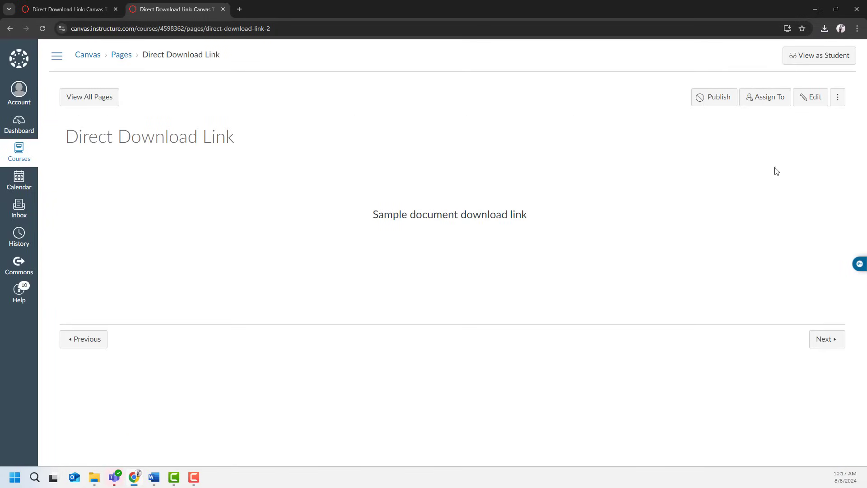
Reopen the page in HTML source view and switch to the Word notes document.
{"action": "left_click", "coordinate": [812, 97]}
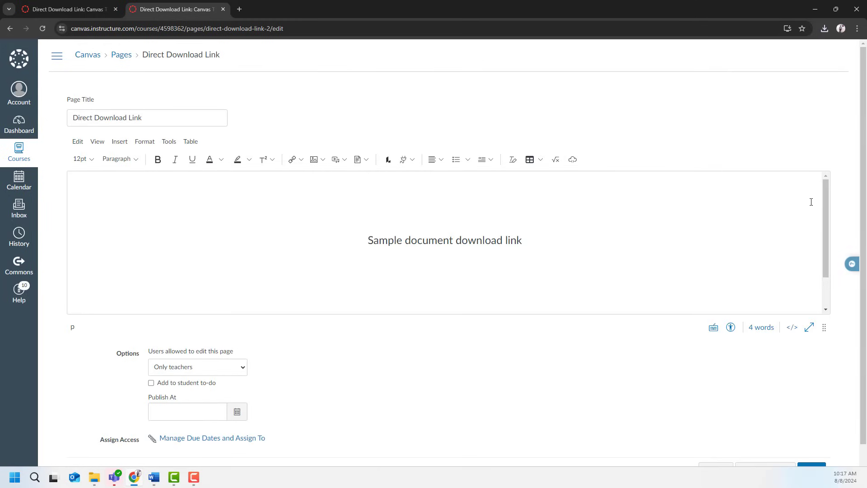
{"action": "mouse_move", "coordinate": [791, 327]}
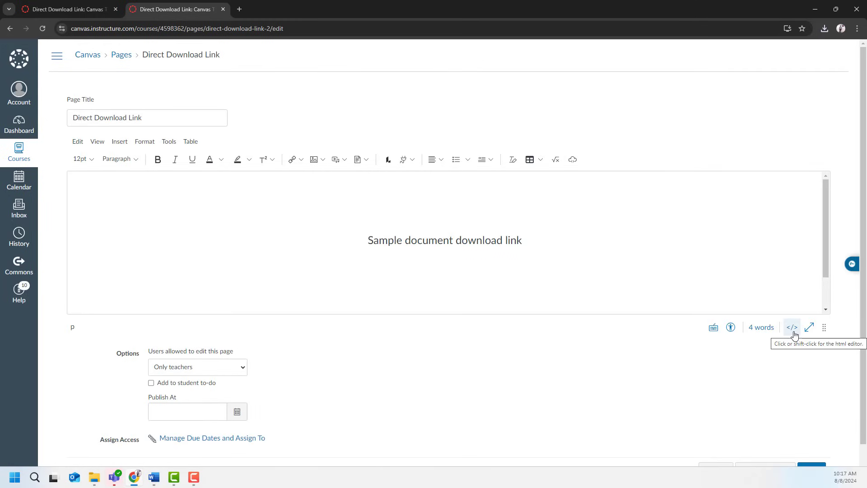
{"action": "left_click", "coordinate": [791, 327]}
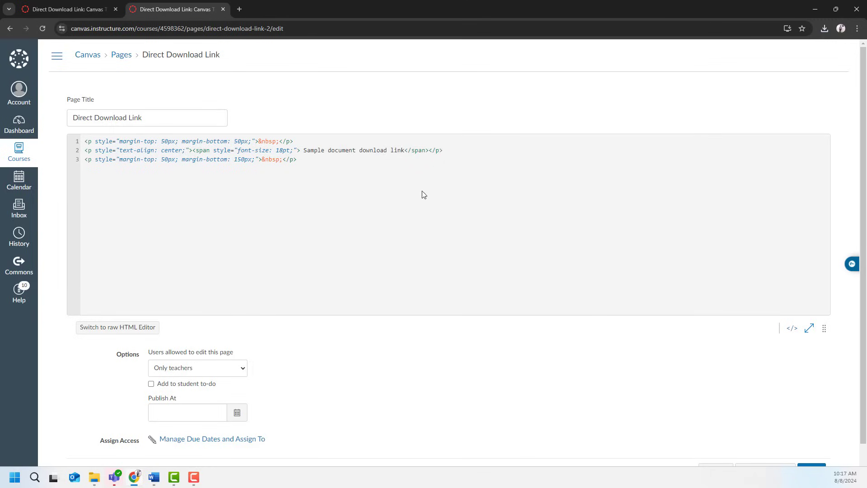
{"action": "left_click", "coordinate": [153, 477]}
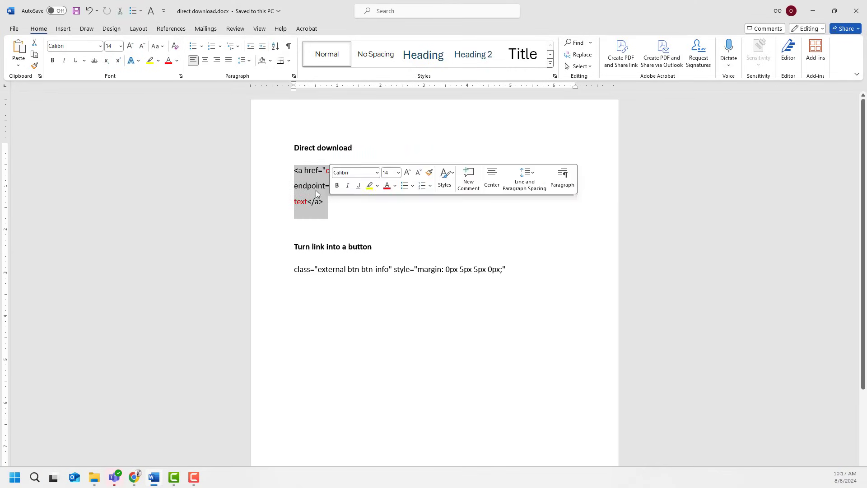
Copy the direct-download anchor snippet from Word and return to the Canvas editor.
{"action": "right_click", "coordinate": [309, 194]}
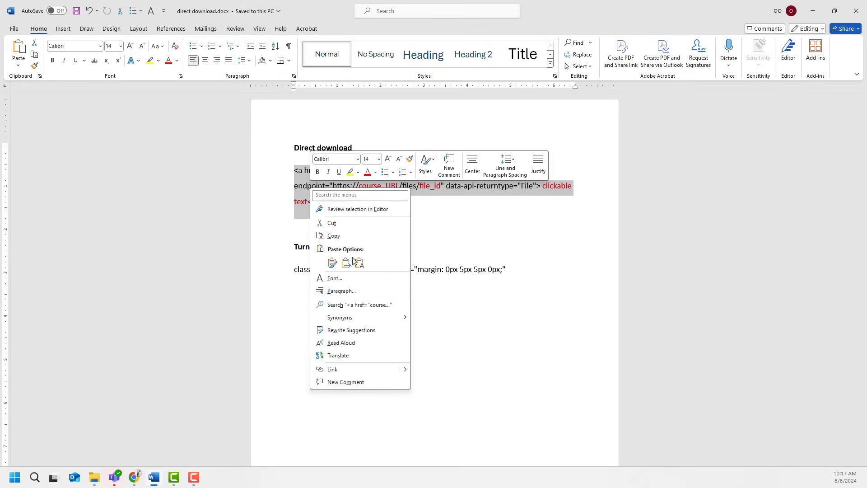
{"action": "mouse_move", "coordinate": [341, 291]}
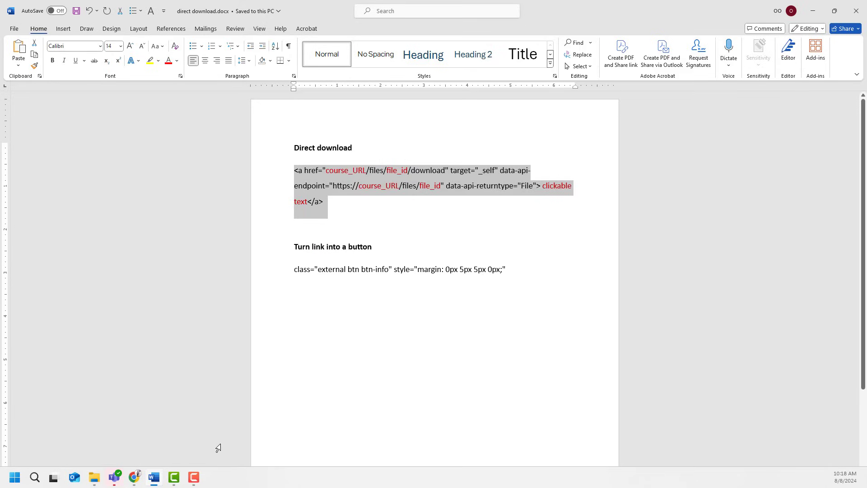
{"action": "left_click", "coordinate": [135, 480]}
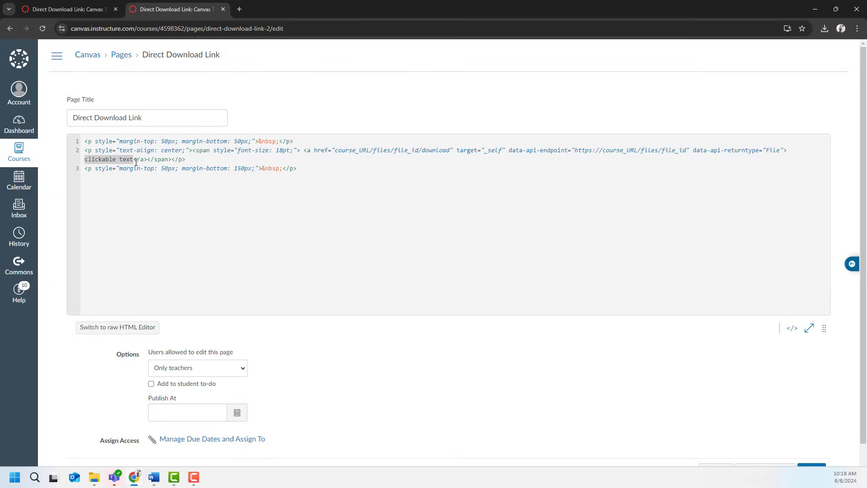
{"action": "type", "text": "Sample document download link"}
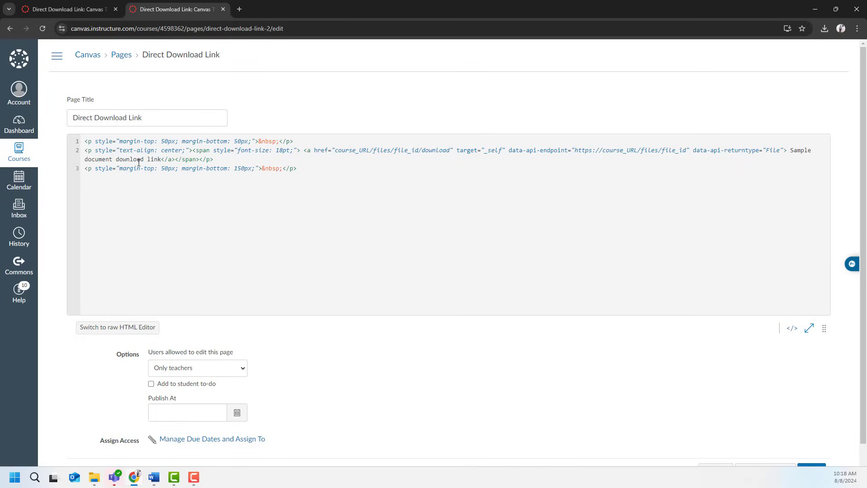
{"action": "mouse_move", "coordinate": [340, 149]}
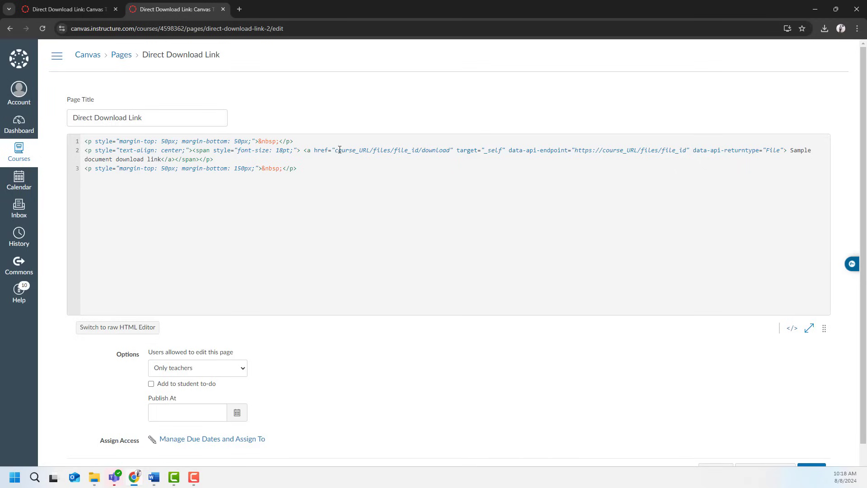
{"action": "mouse_move", "coordinate": [364, 149]}
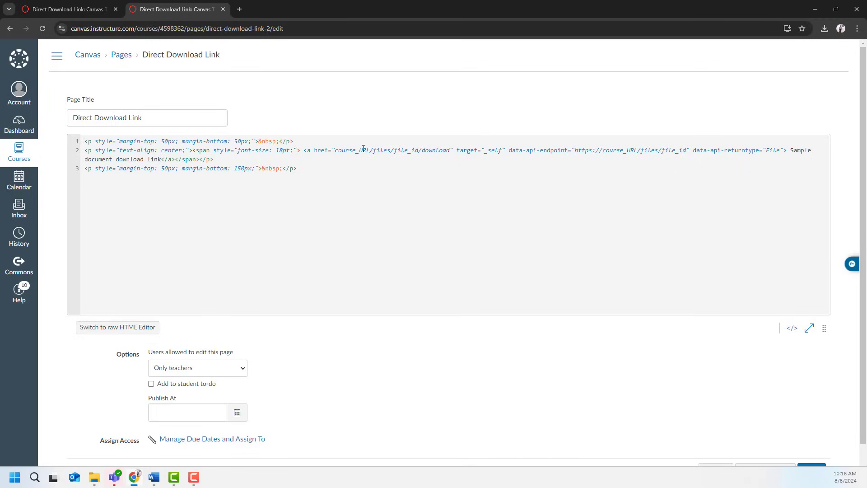
{"action": "double_click", "coordinate": [350, 150]}
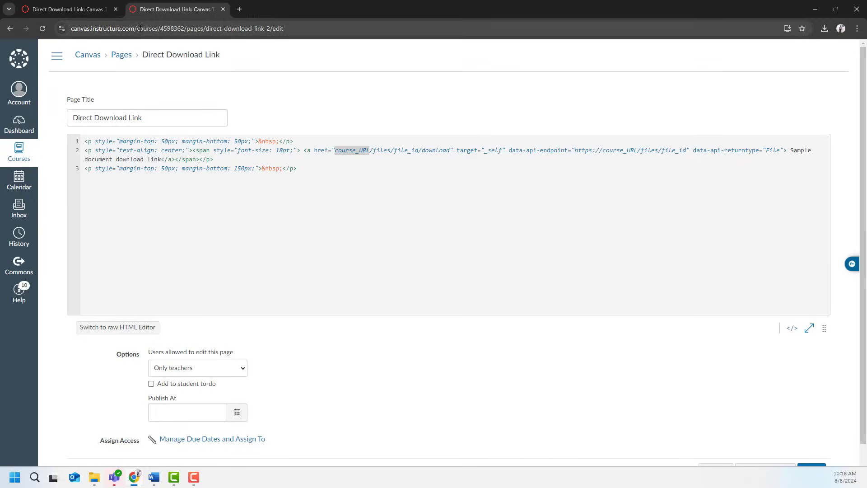
{"action": "left_click", "coordinate": [177, 28]}
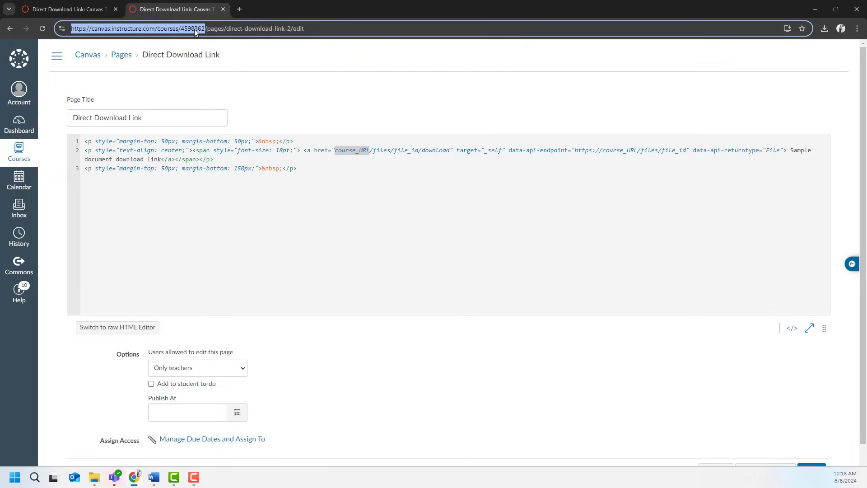
{"action": "right_click", "coordinate": [194, 28]}
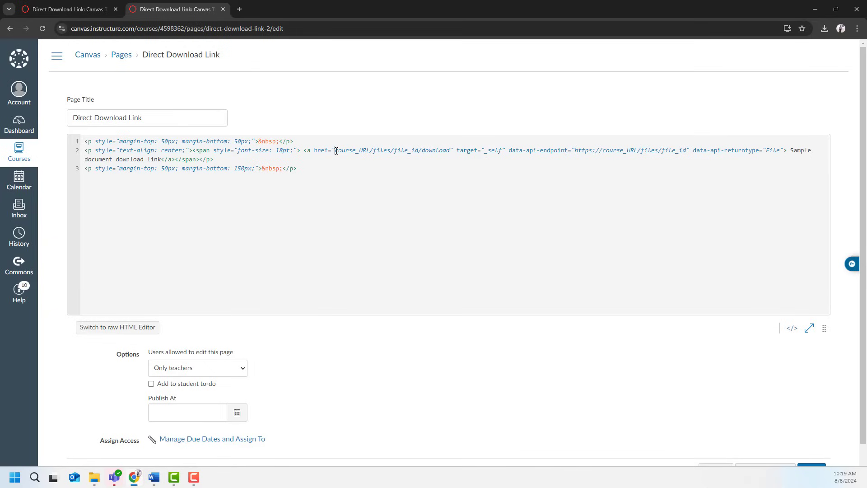
{"action": "type", "text": "https://canvas.instructure.com/courses/4598362"}
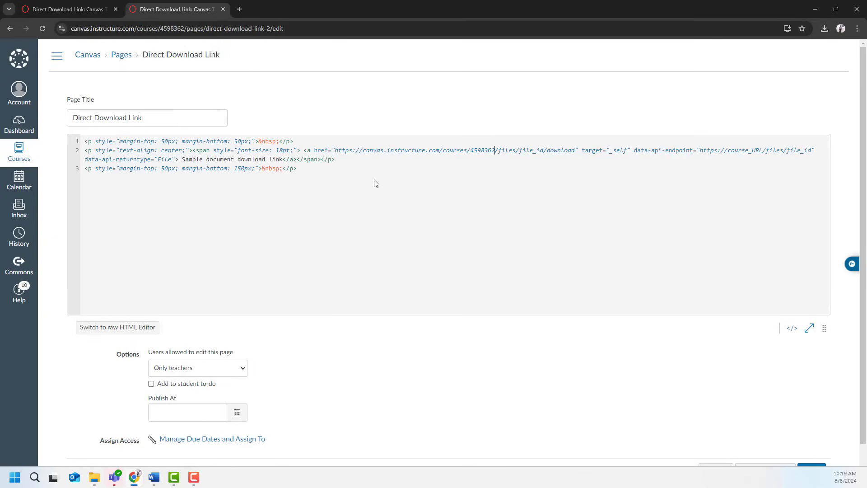
{"action": "mouse_move", "coordinate": [507, 151]}
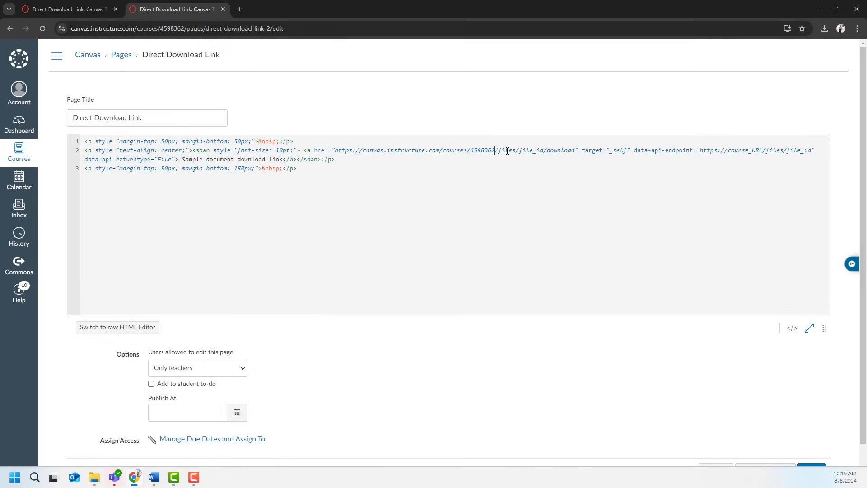
{"action": "double_click", "coordinate": [529, 150]}
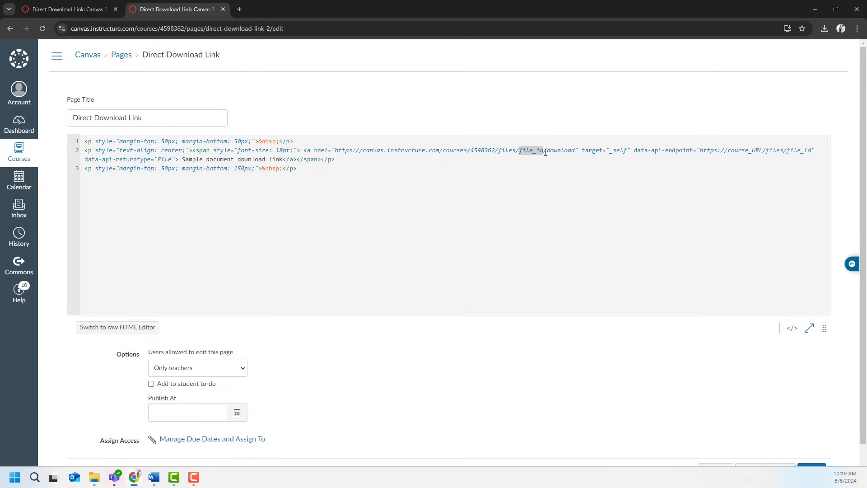
{"action": "mouse_move", "coordinate": [333, 151]}
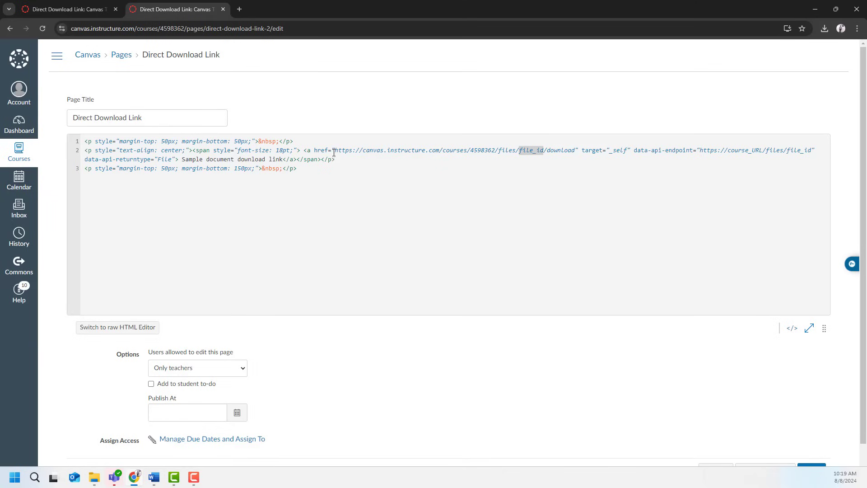
Copy the address of sample_document.docx from the course Files list.
{"action": "left_click", "coordinate": [56, 55]}
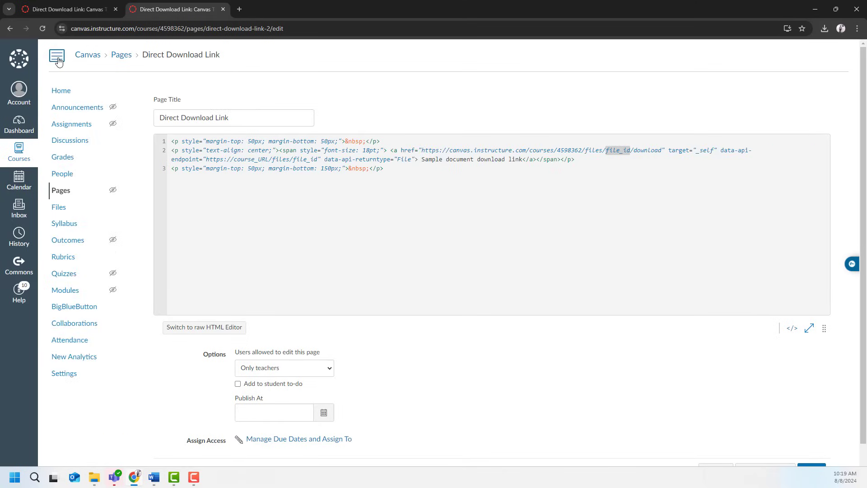
{"action": "left_click", "coordinate": [58, 206]}
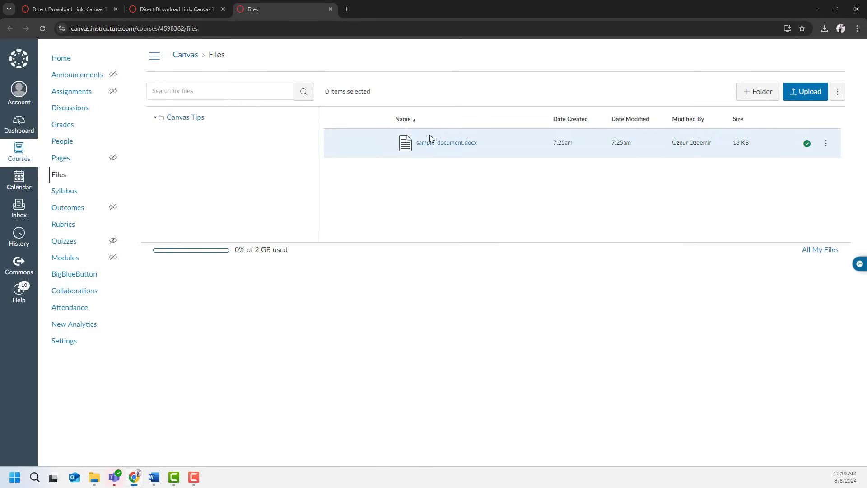
{"action": "right_click", "coordinate": [447, 142]}
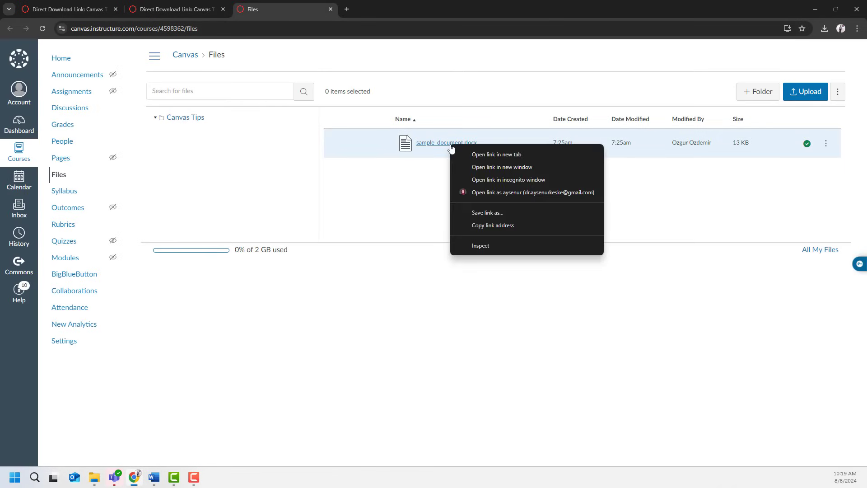
{"action": "mouse_move", "coordinate": [471, 161]}
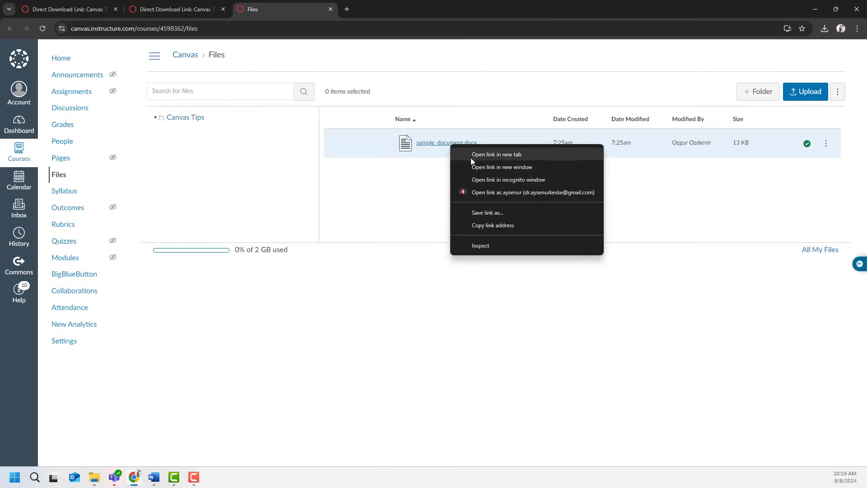
{"action": "left_click", "coordinate": [332, 64]}
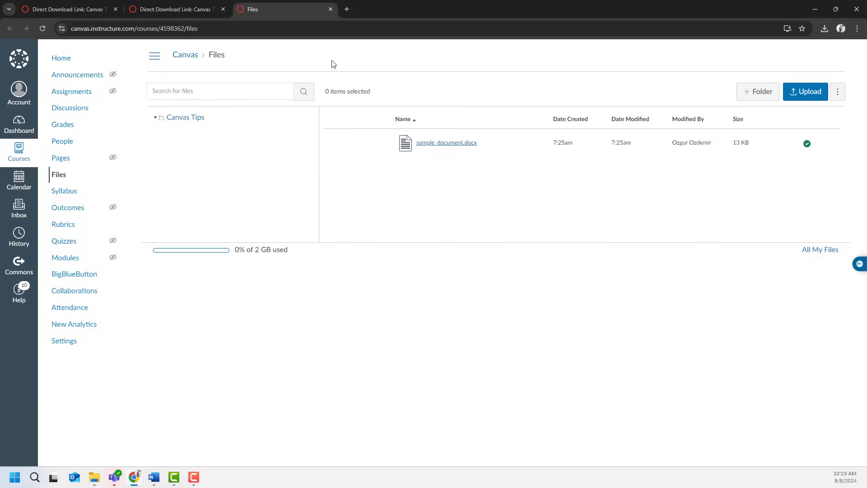
Compose and copy the download address /files/265087404/download?download_frd=1.
{"action": "left_click", "coordinate": [133, 27]}
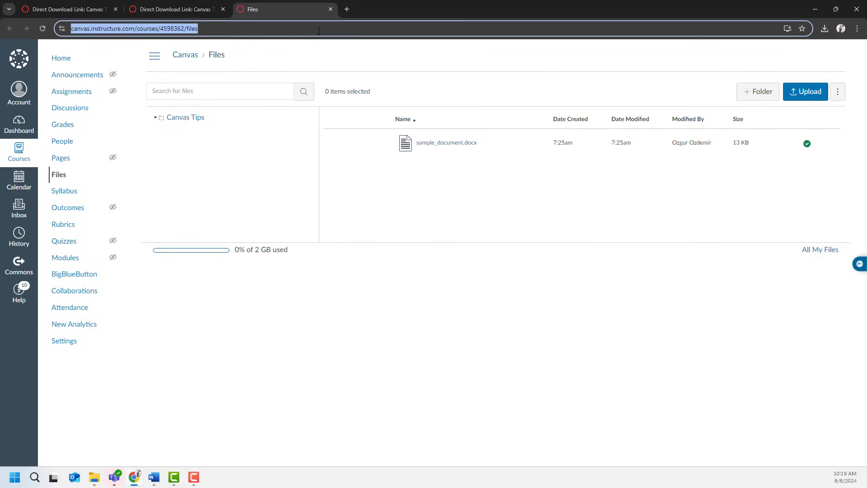
{"action": "type", "text": "https://canvas.instructure.com/files/265087404/download?download_frd=1"}
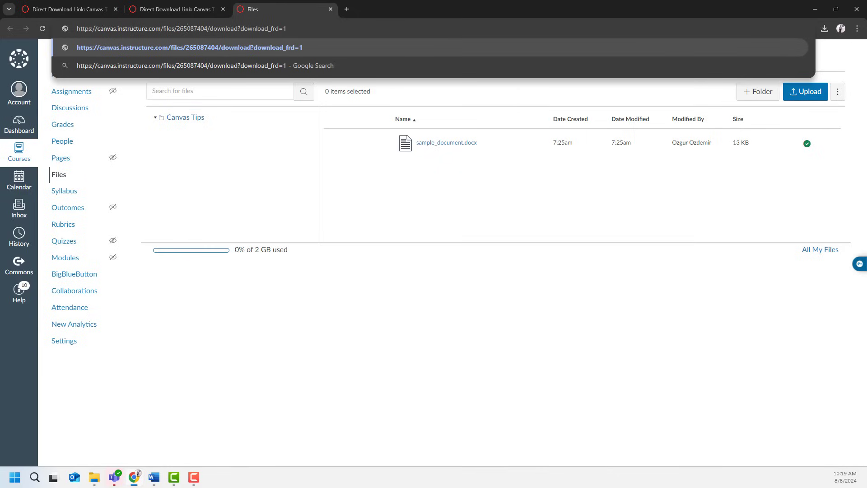
{"action": "right_click", "coordinate": [190, 28]}
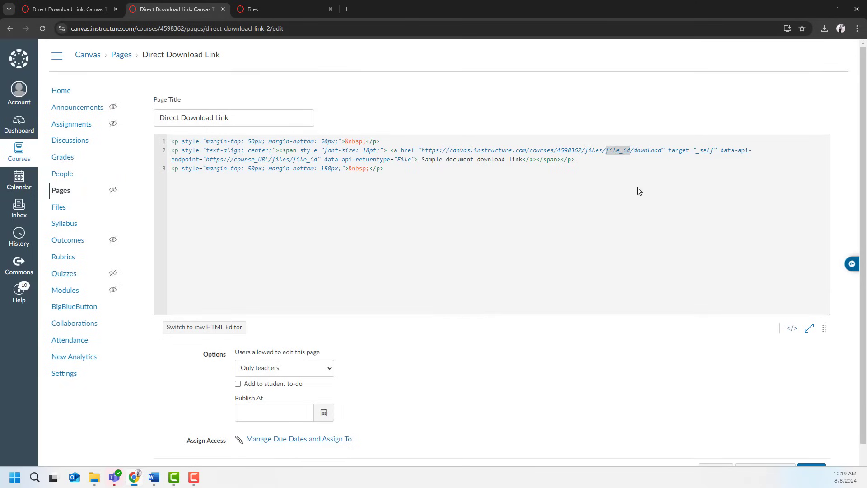
Replace the file_id placeholders in href and data-api-endpoint with 265087404.
{"action": "type", "text": "265087404"}
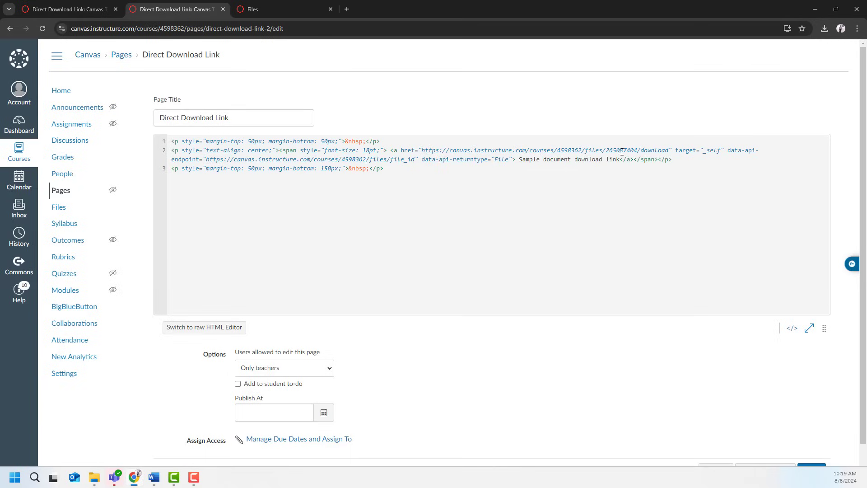
{"action": "double_click", "coordinate": [620, 150]}
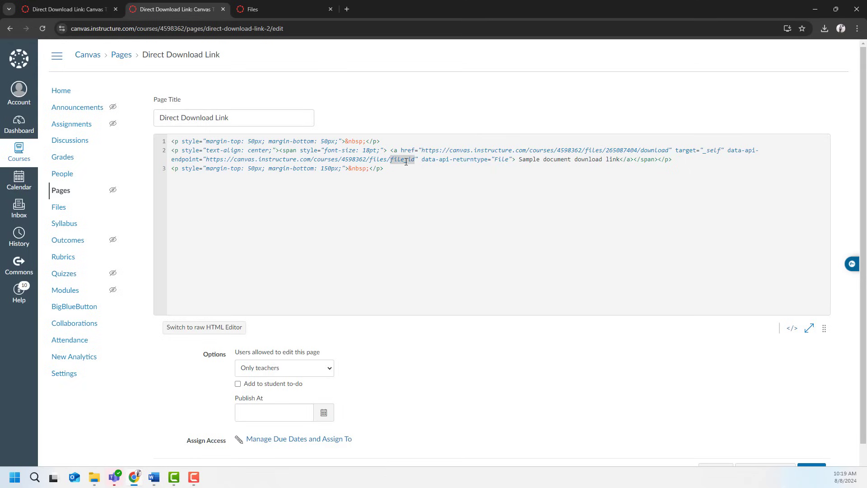
{"action": "type", "text": "265087404"}
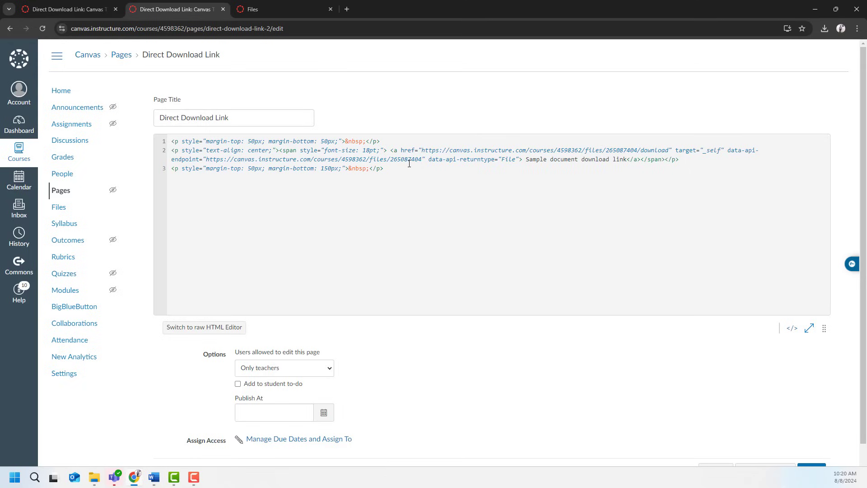
{"action": "mouse_move", "coordinate": [672, 363]}
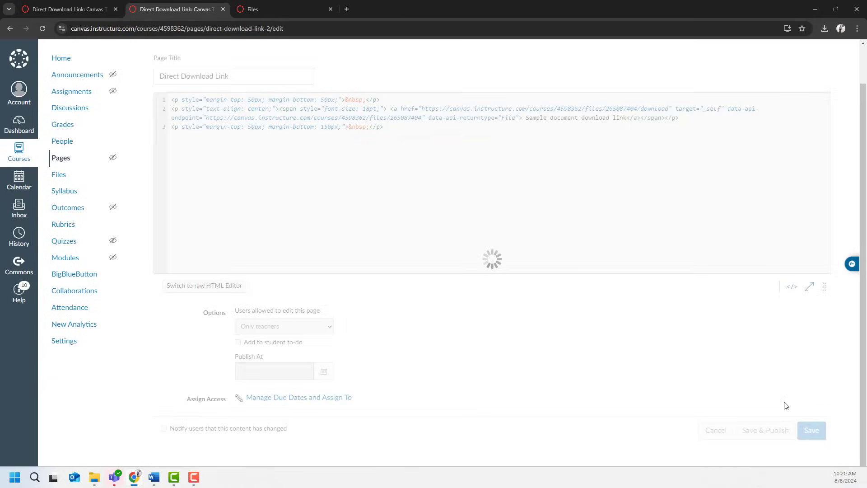
Save the page so the link downloads the docx, then reopen it for editing.
{"action": "left_click", "coordinate": [810, 430]}
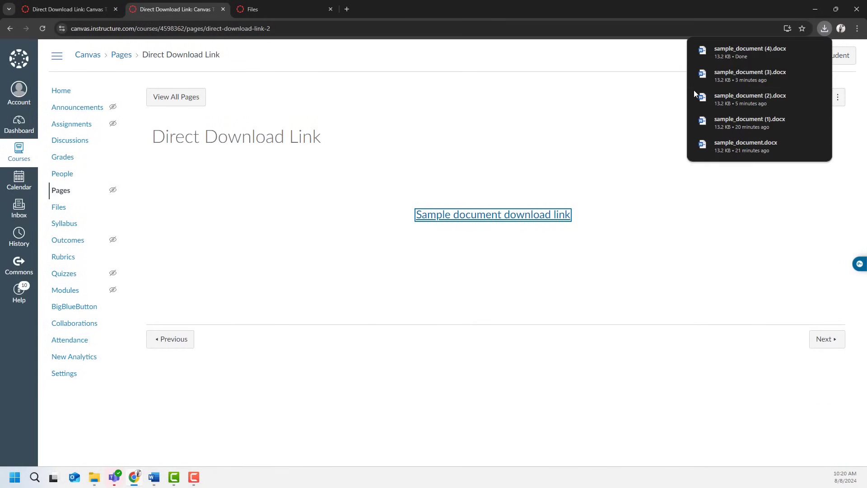
{"action": "mouse_move", "coordinate": [651, 93]}
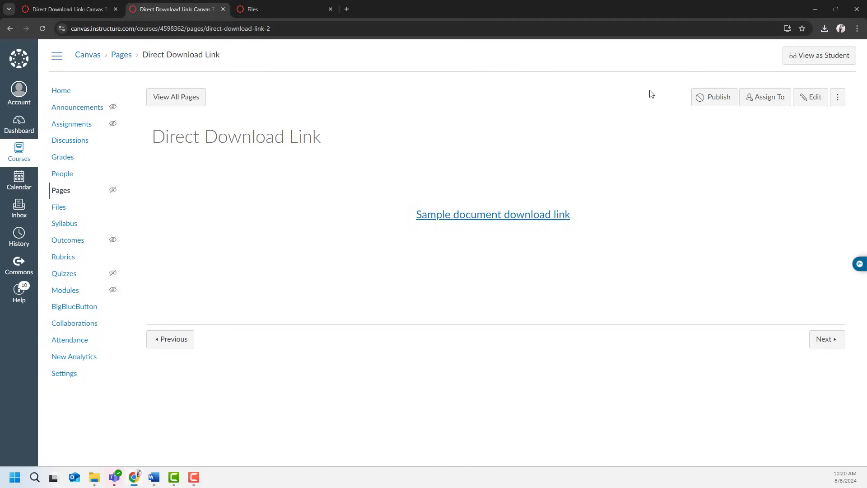
{"action": "left_click", "coordinate": [810, 96]}
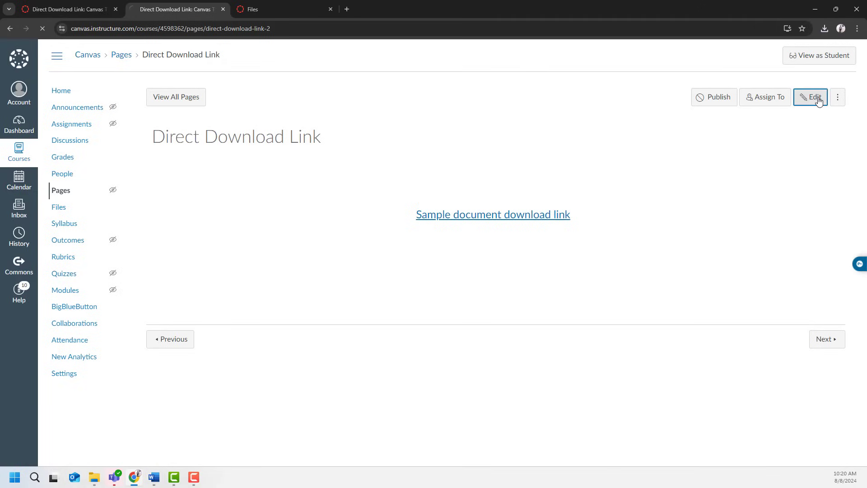
{"action": "left_click", "coordinate": [810, 97]}
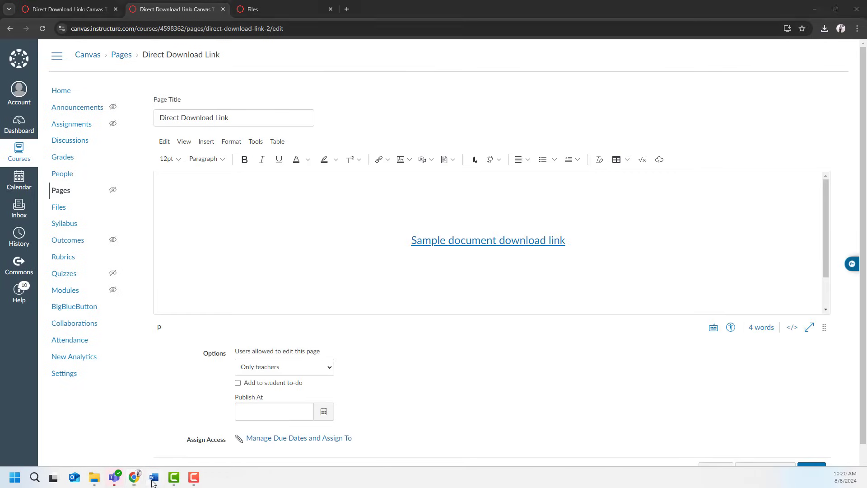
Copy the button class snippet line from the Word notes document.
{"action": "left_click", "coordinate": [153, 476]}
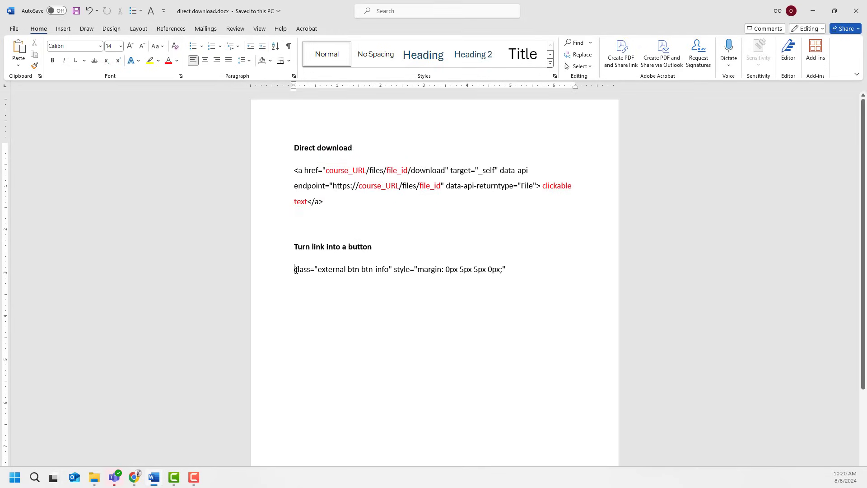
{"action": "triple_click", "coordinate": [399, 269]}
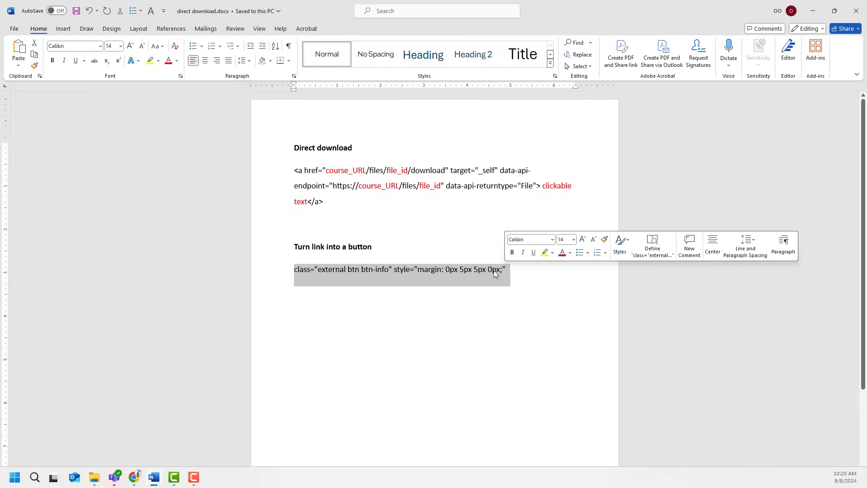
{"action": "right_click", "coordinate": [492, 271]}
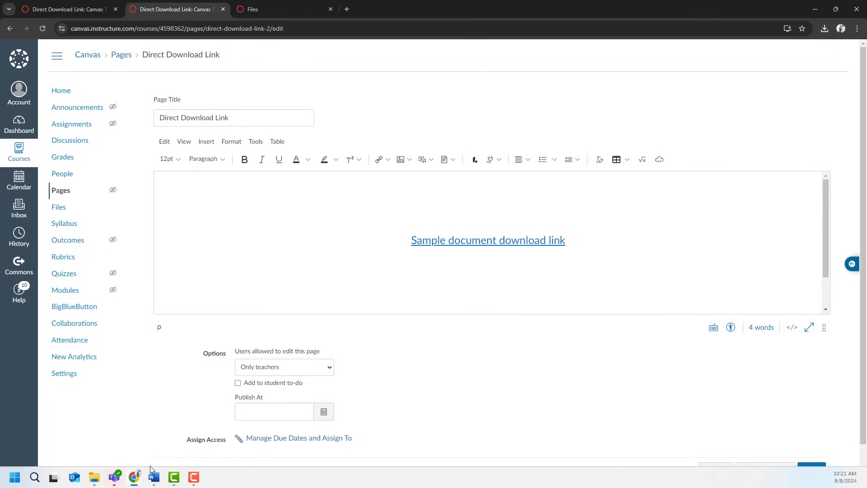
{"action": "mouse_move", "coordinate": [791, 327]}
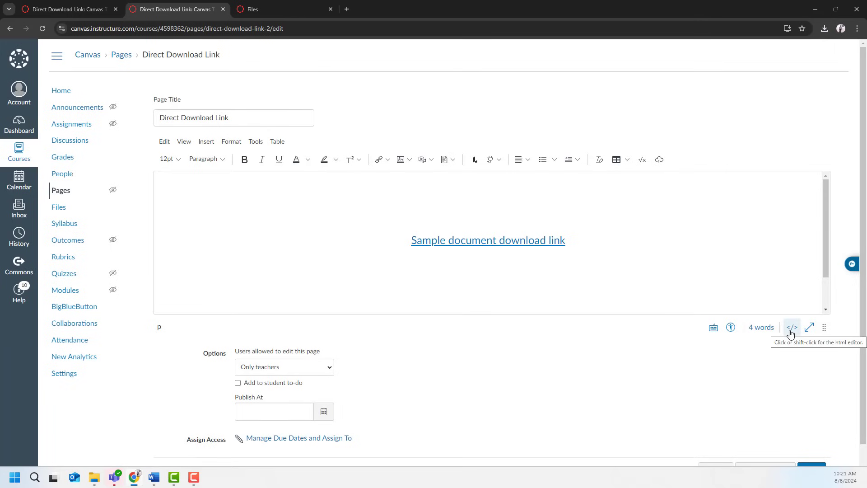
Add class="external btn btn-info" and margin style to the anchor in HTML source.
{"action": "left_click", "coordinate": [790, 327]}
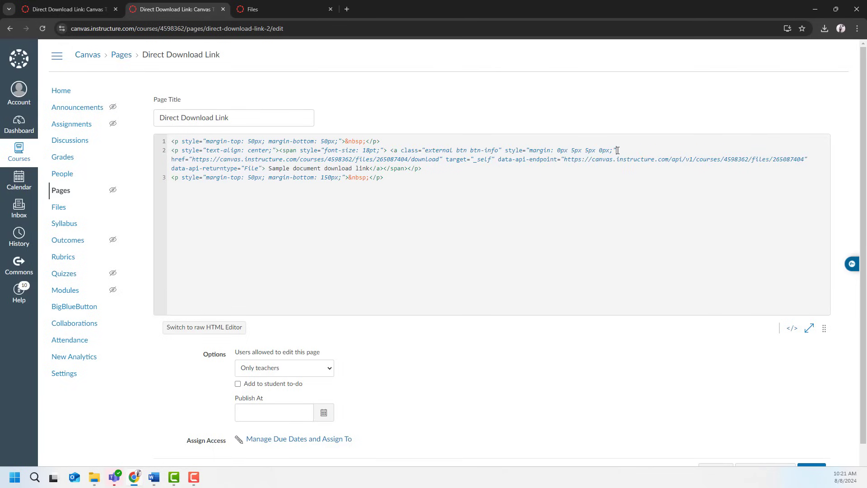
{"action": "scroll", "scroll_direction": "down", "scroll_amount": 3}
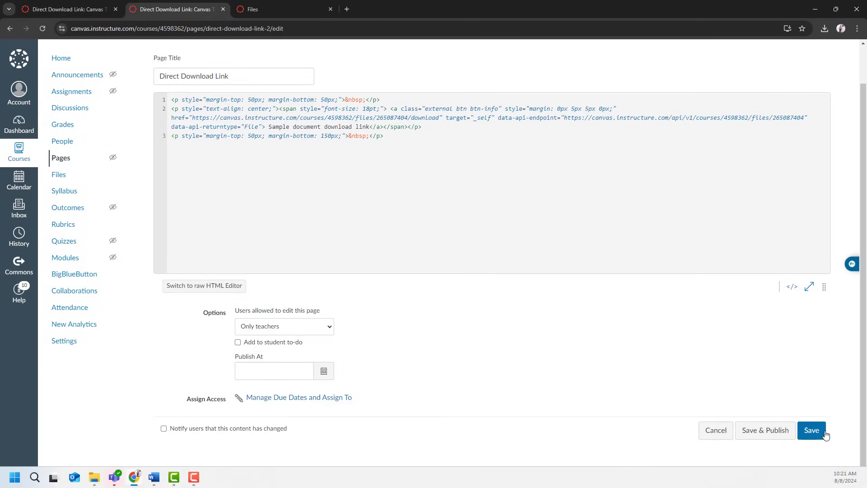
Save the page and confirm the styled download button downloads sample_document (5).docx directly.
{"action": "left_click", "coordinate": [811, 429]}
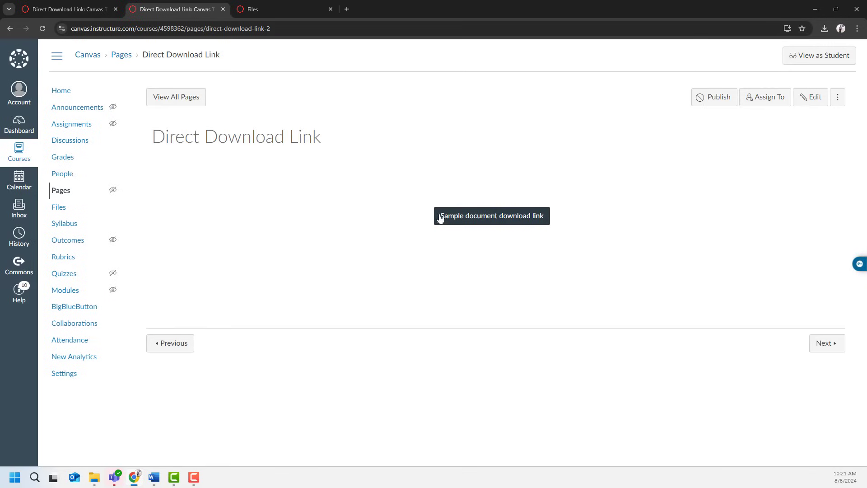
{"action": "mouse_move", "coordinate": [497, 221]}
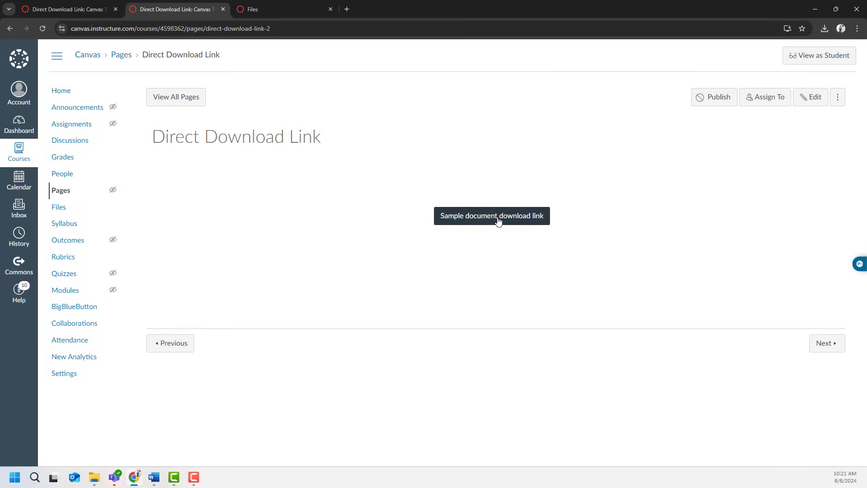
{"action": "left_click", "coordinate": [491, 216]}
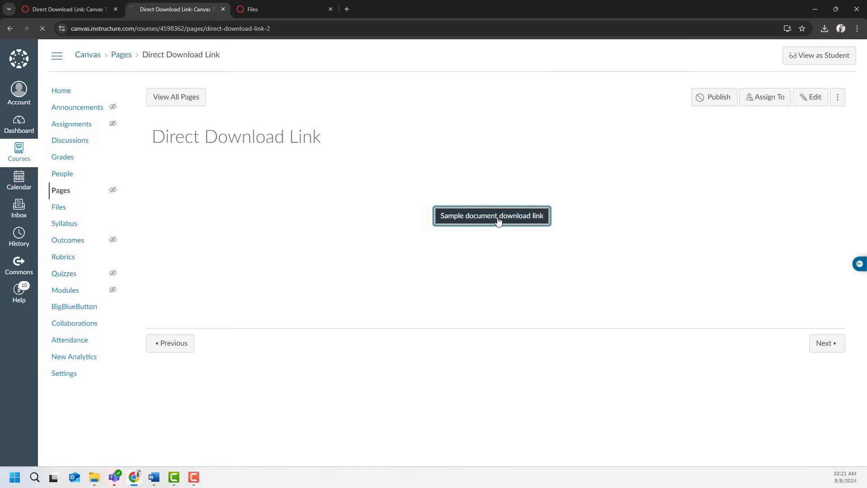
{"action": "left_click", "coordinate": [491, 216]}
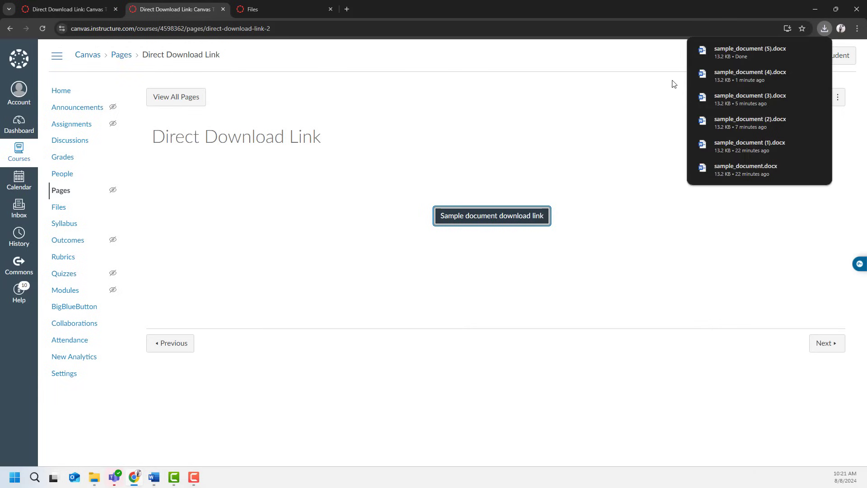